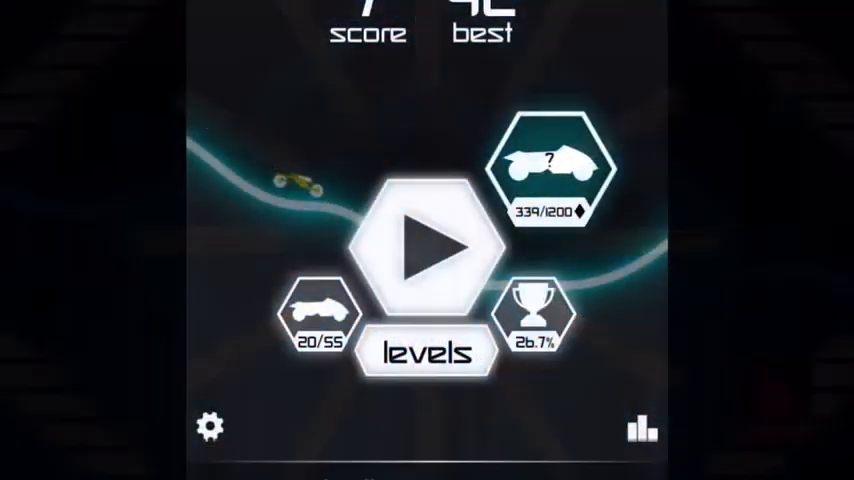
Start a new run from the main menu and ride the green track until crashing at 24
left_click(428, 240)
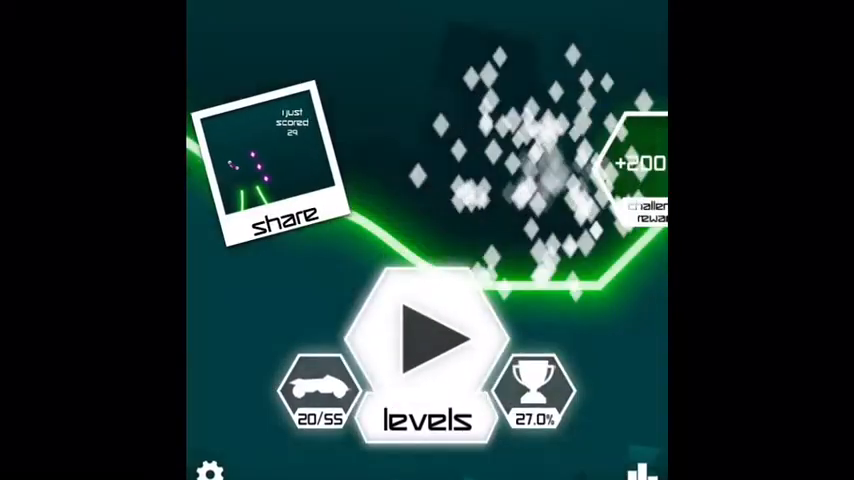
Restart after the crash, ride the orange-lit track to game over, then begin another run
left_click(428, 344)
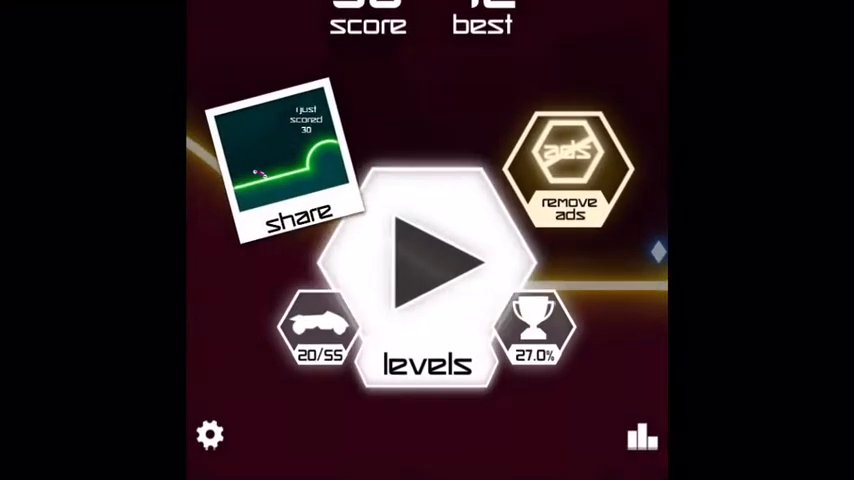
left_click(428, 260)
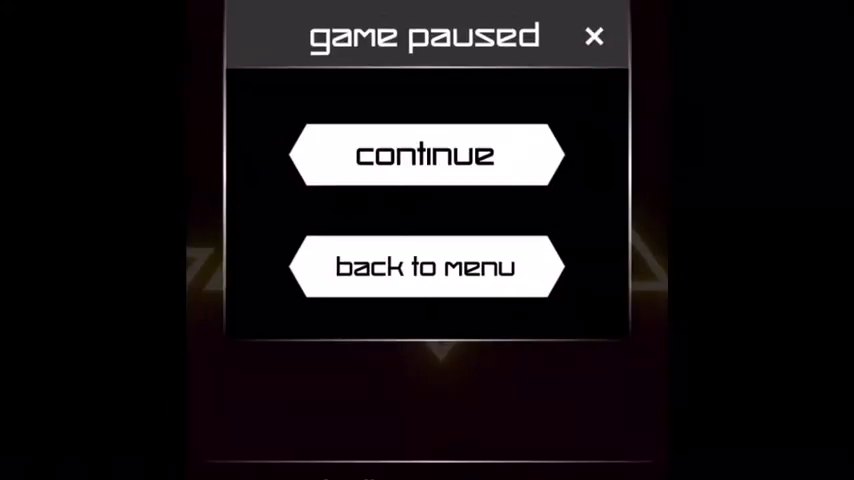
Quit the paused run back to the menu and launch a fresh run from there
left_click(428, 156)
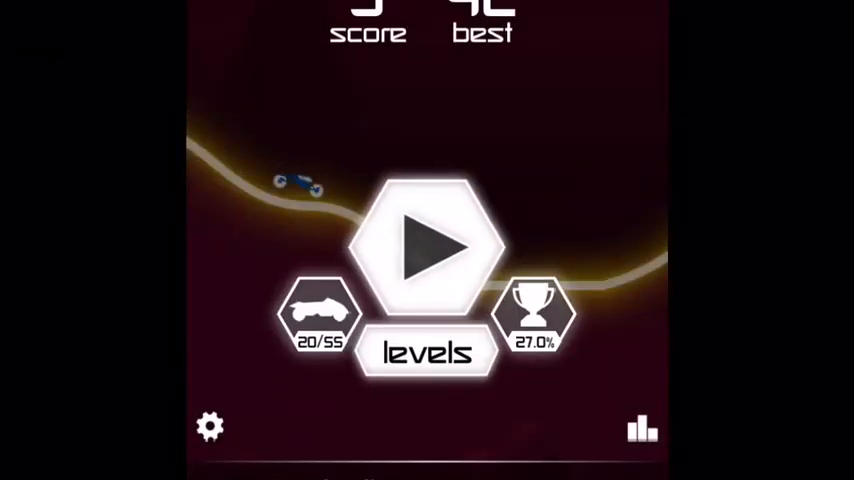
left_click(428, 246)
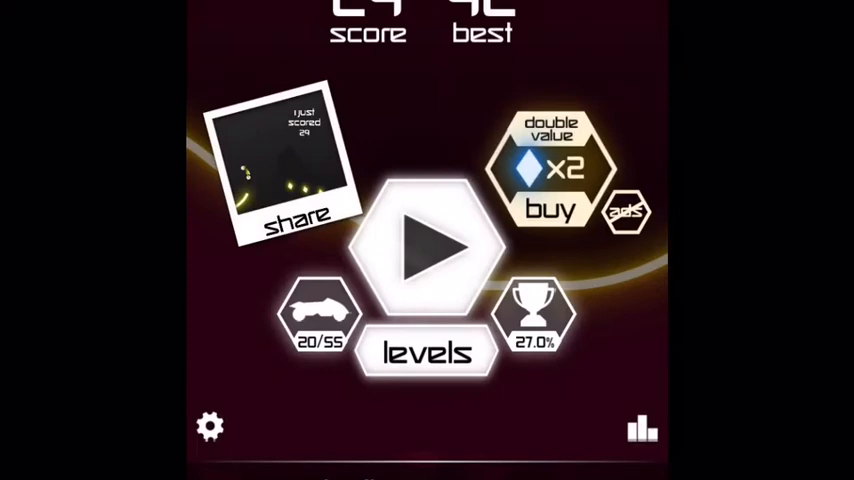
Restart after each game over, beginning a fresh run on the green track
left_click(428, 240)
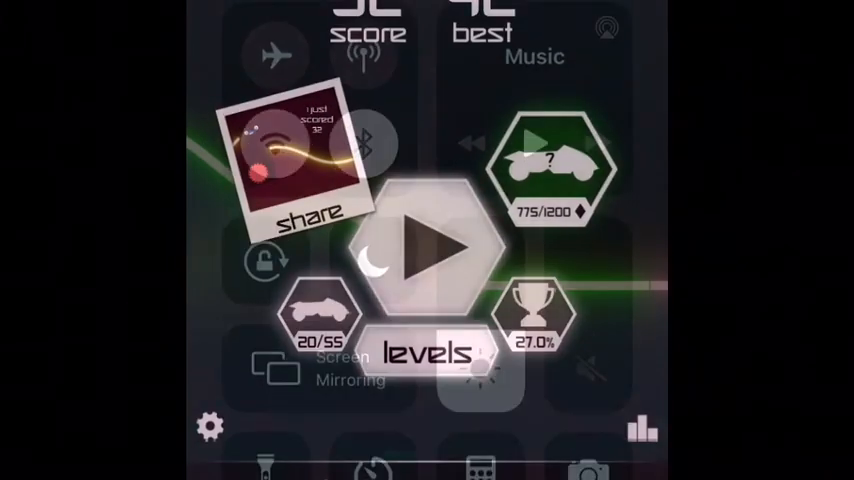
left_click(428, 240)
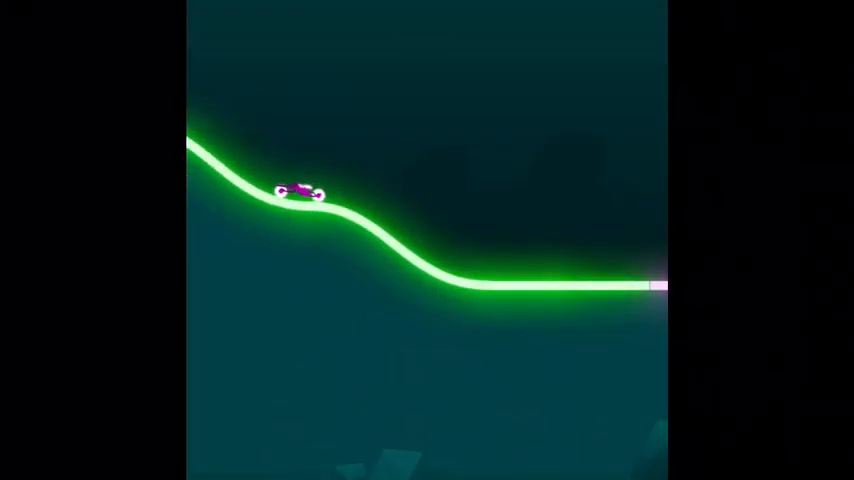